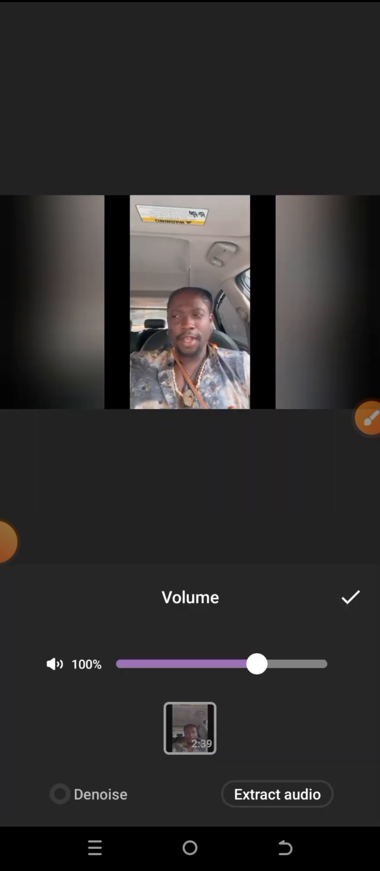
- Extract the video clip's audio into its own track, Extract 01, leaving the clip silent
click(351, 597)
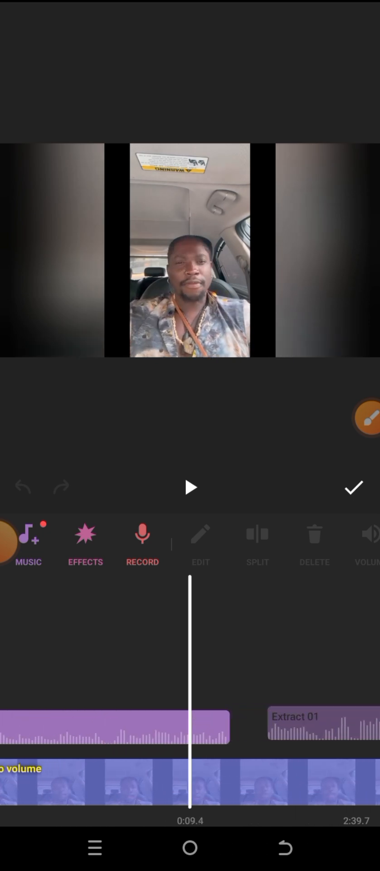
- Preview the project, then select the Extract 01 audio clip on the timeline
click(191, 487)
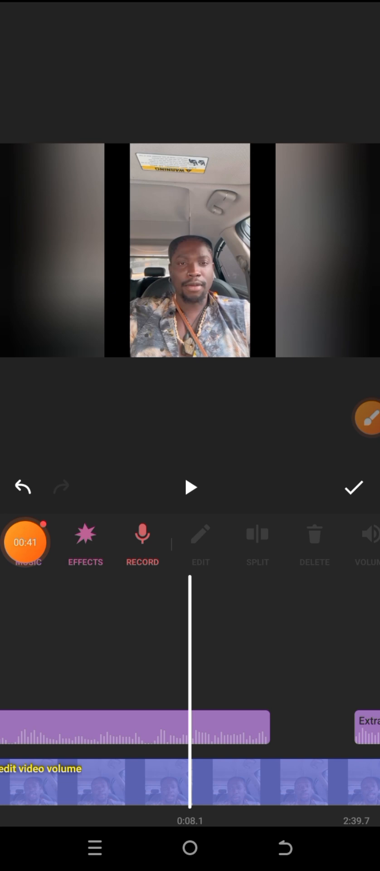
click(191, 487)
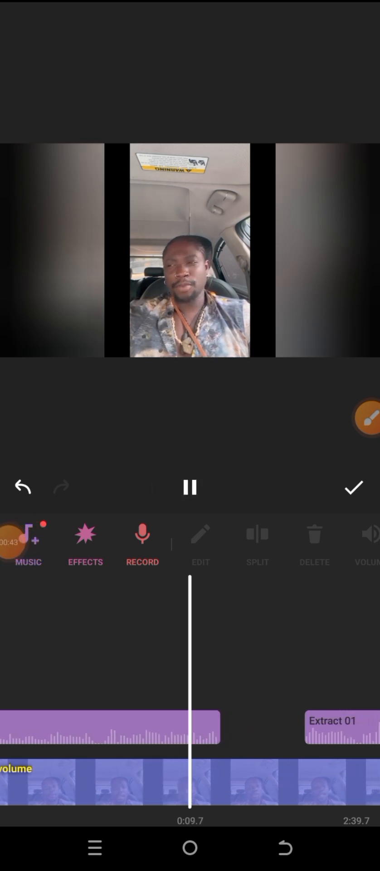
click(191, 487)
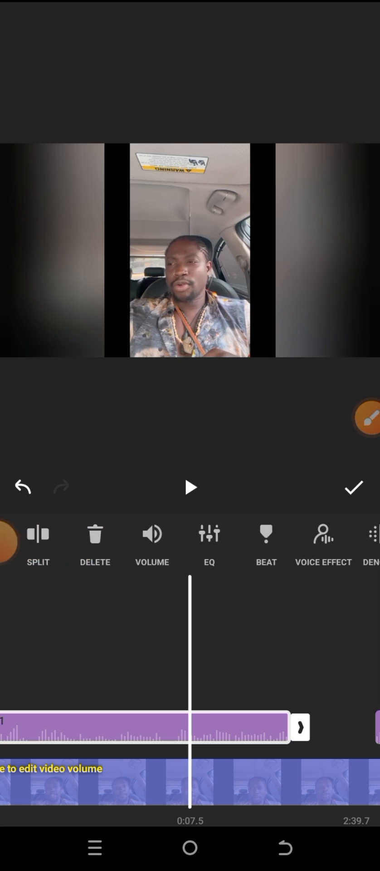
scroll(left, 3)
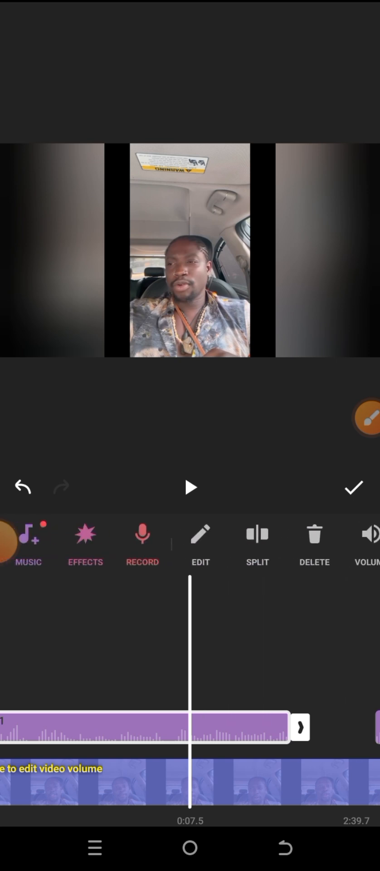
- Set Extract 01's volume to 0% with a fade-out of about 3.3 seconds and confirm
click(371, 547)
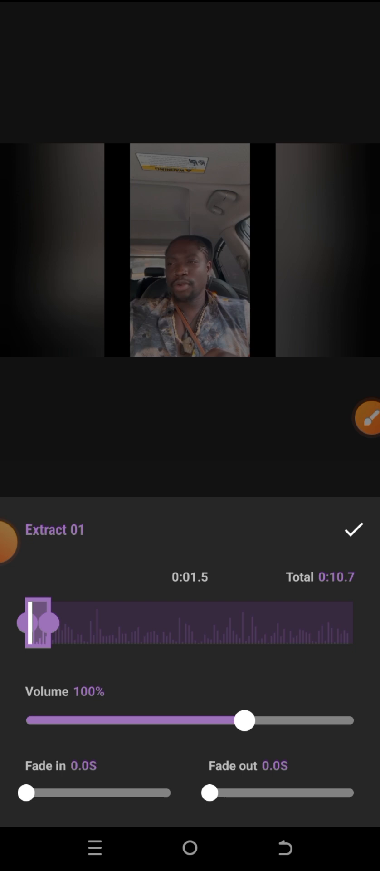
drag(34, 637, 41, 636)
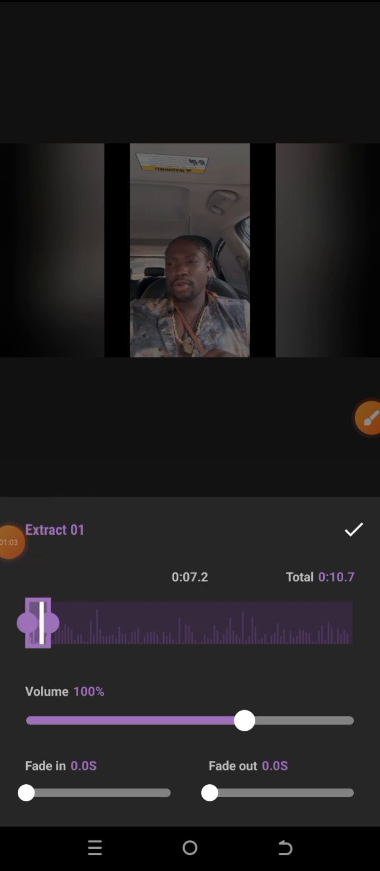
drag(42, 622, 52, 622)
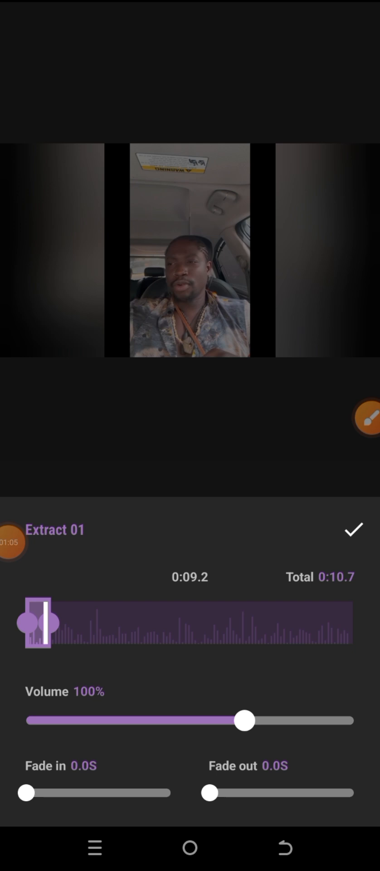
drag(209, 793, 253, 793)
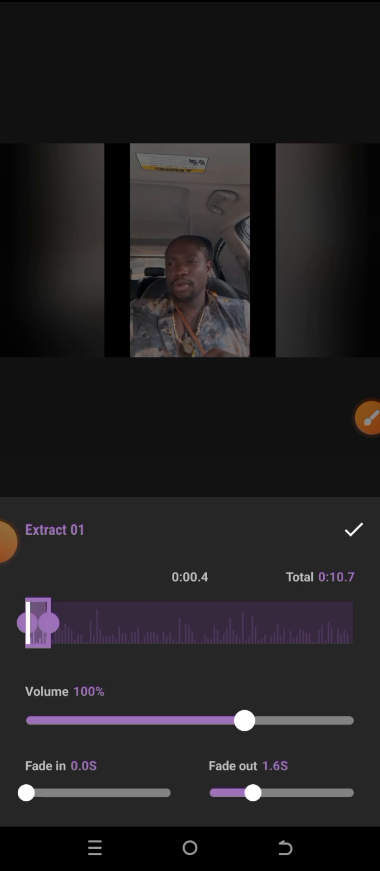
drag(243, 721, 25, 721)
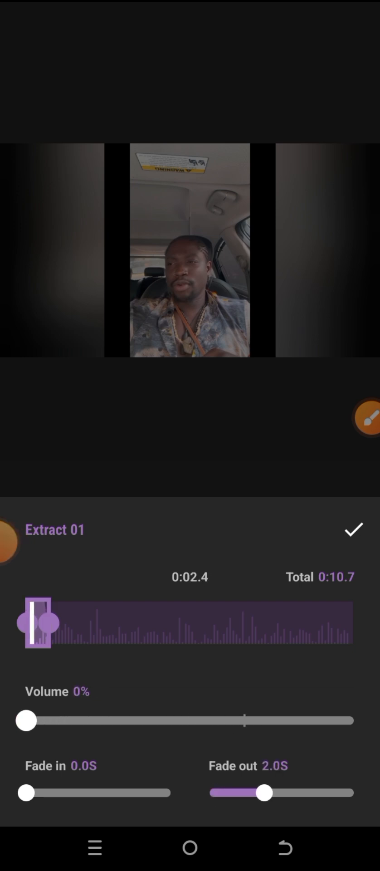
drag(263, 793, 227, 793)
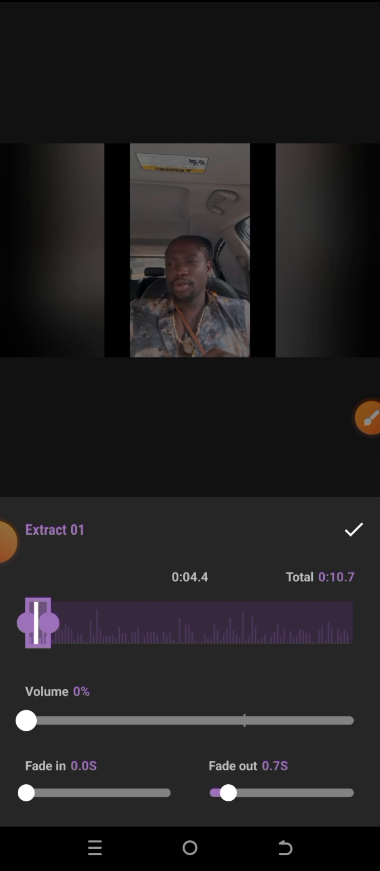
drag(228, 793, 300, 793)
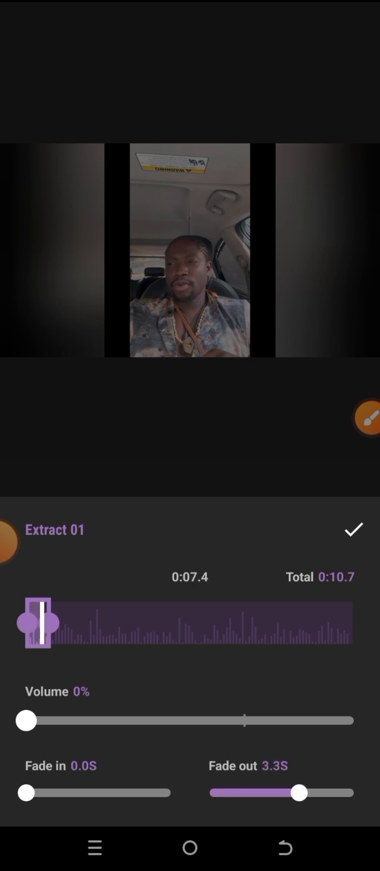
click(353, 528)
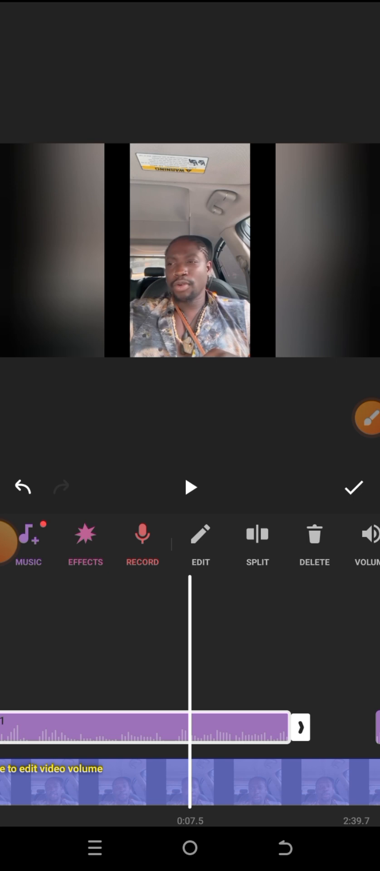
- Extend Extract 01's fade-out to its 5.3-second maximum and confirm
click(369, 542)
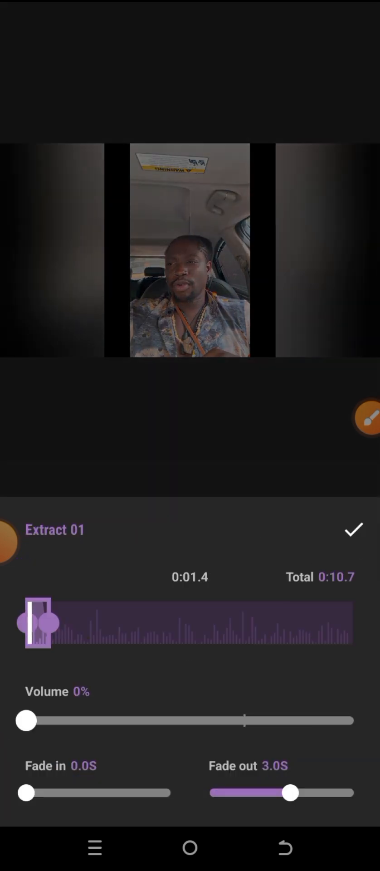
click(354, 528)
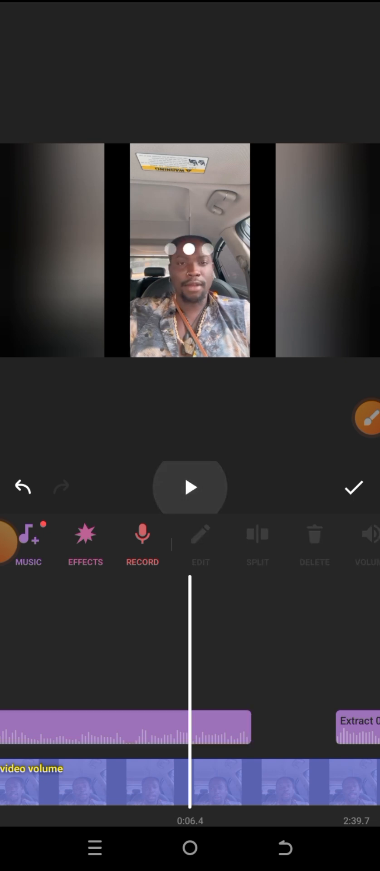
click(190, 486)
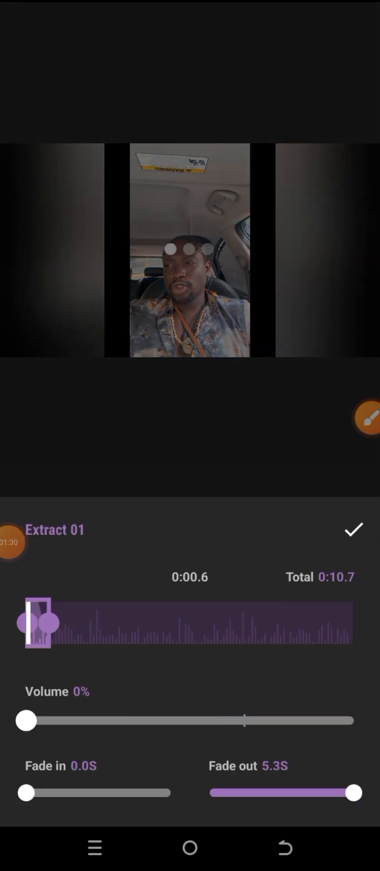
click(354, 528)
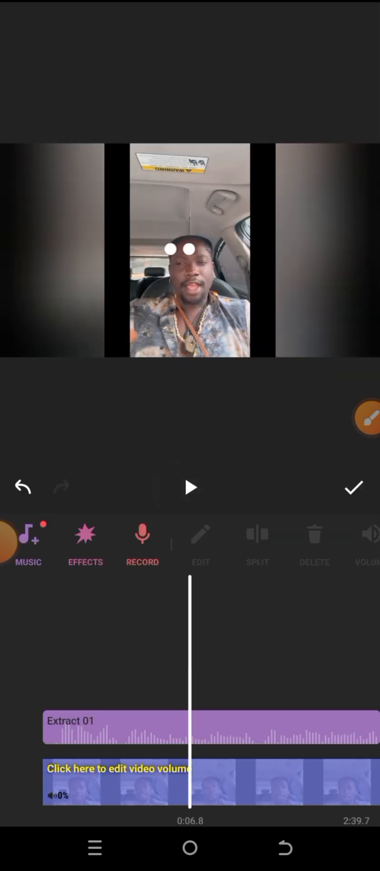
click(190, 487)
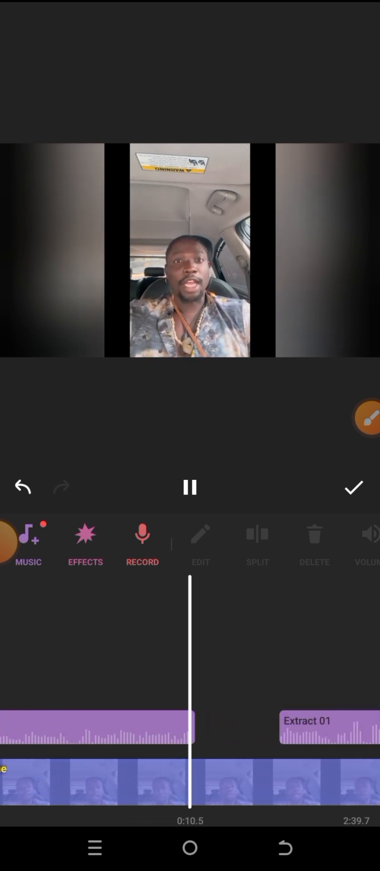
click(191, 487)
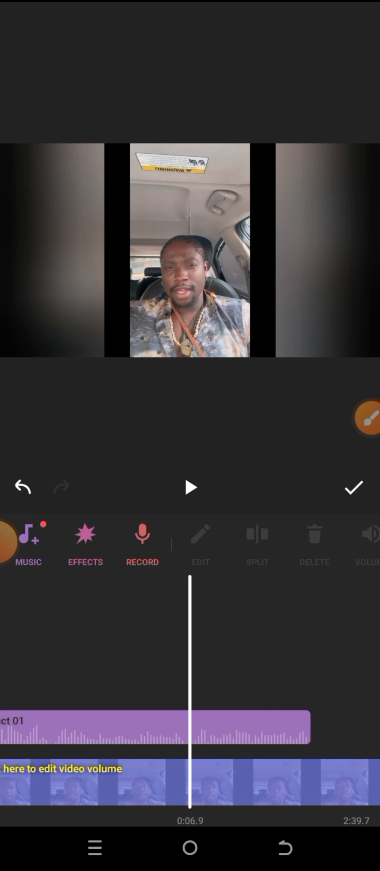
click(365, 420)
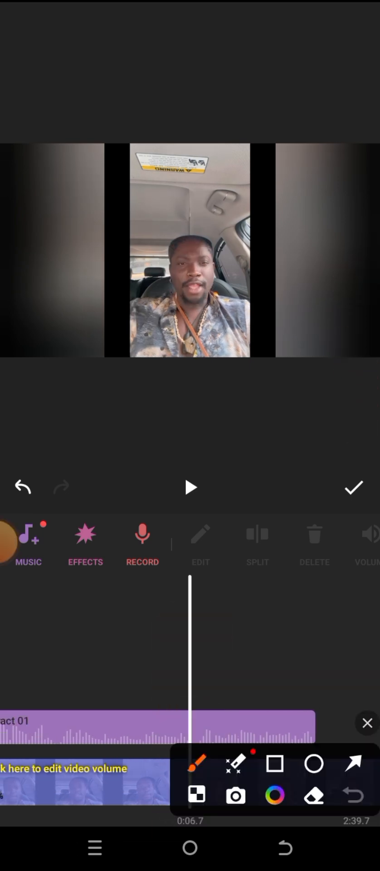